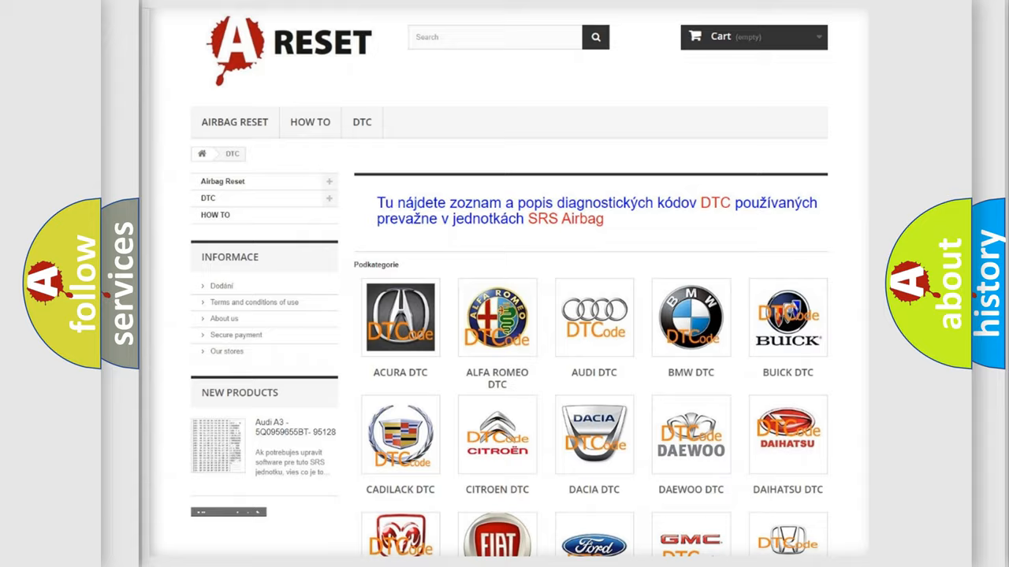
Step: Scroll through the Dodge diagnostic code list and back up toward the top
{"action": "scroll", "scroll_direction": "down", "scroll_amount": 3}
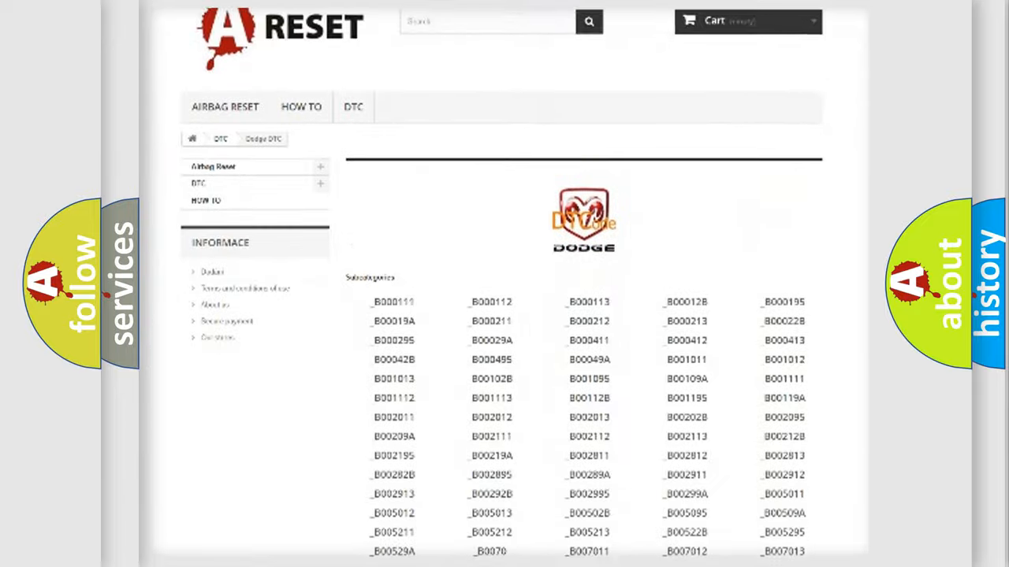
{"action": "scroll", "scroll_direction": "down", "scroll_amount": 3}
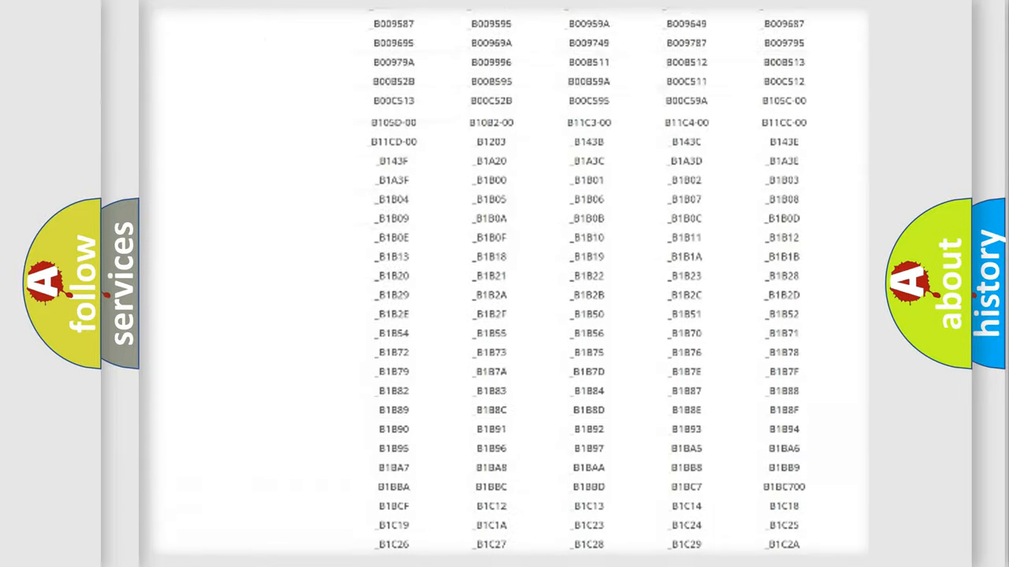
{"action": "scroll", "scroll_direction": "up", "scroll_amount": 3}
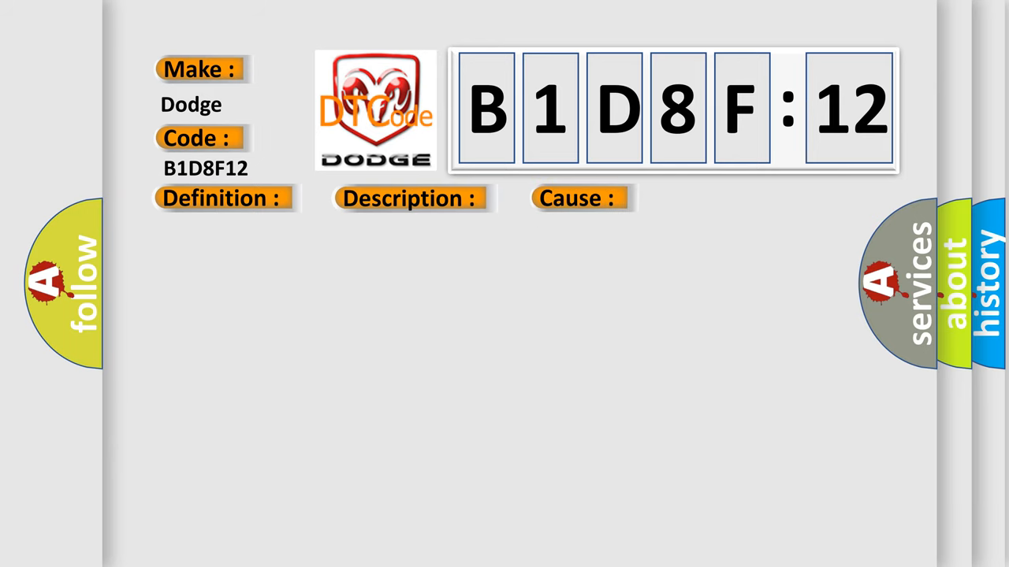
Step: Reveal the B1D8F12 text: tire pressure receiver/BCM malfunction, circuit short to battery
{"action": "left_click", "coordinate": [220, 198]}
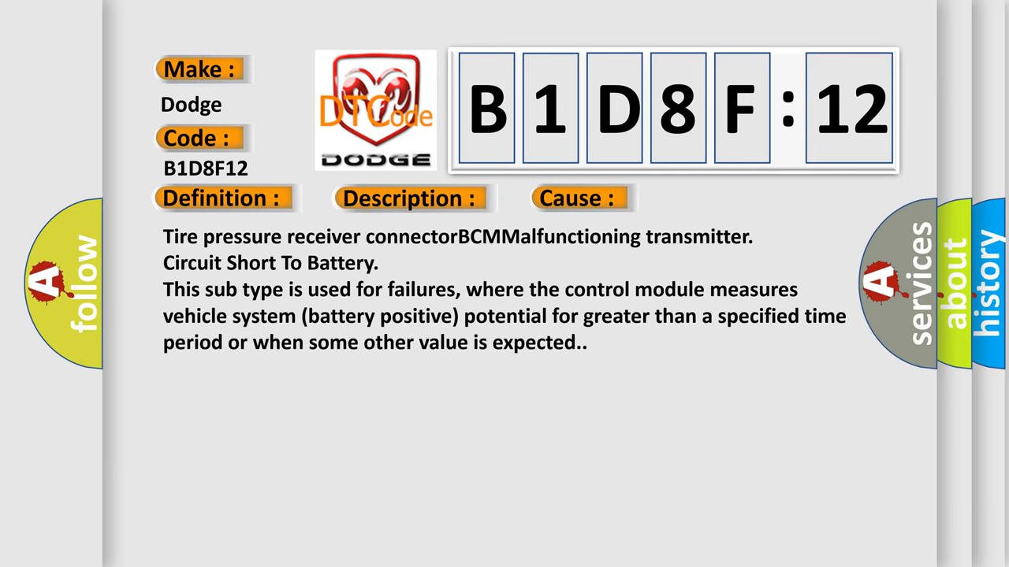